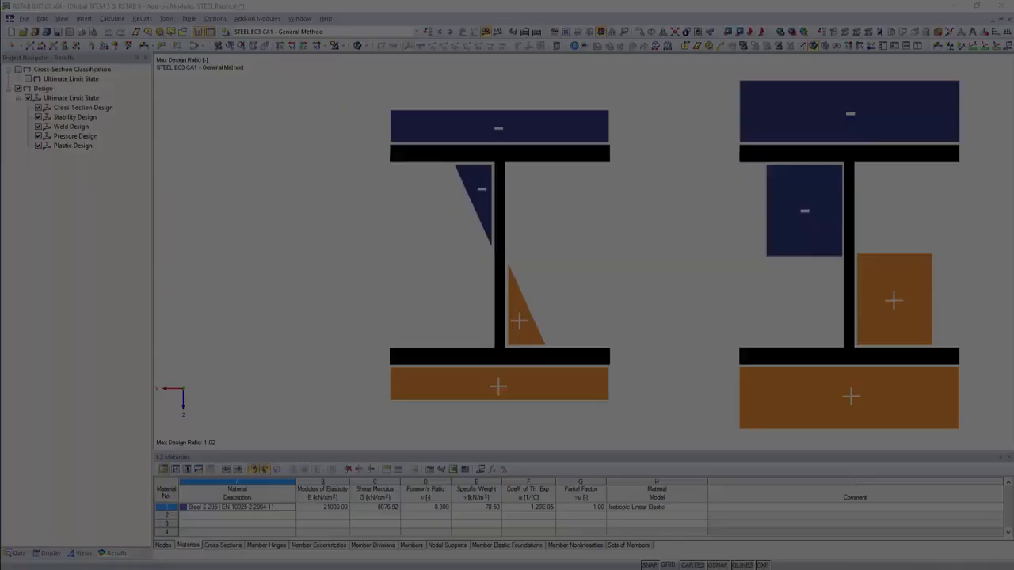
# Launch STEEL EC3 from Add-on Modules > Design - Steel to view existing results.
pyautogui.click(257, 19)
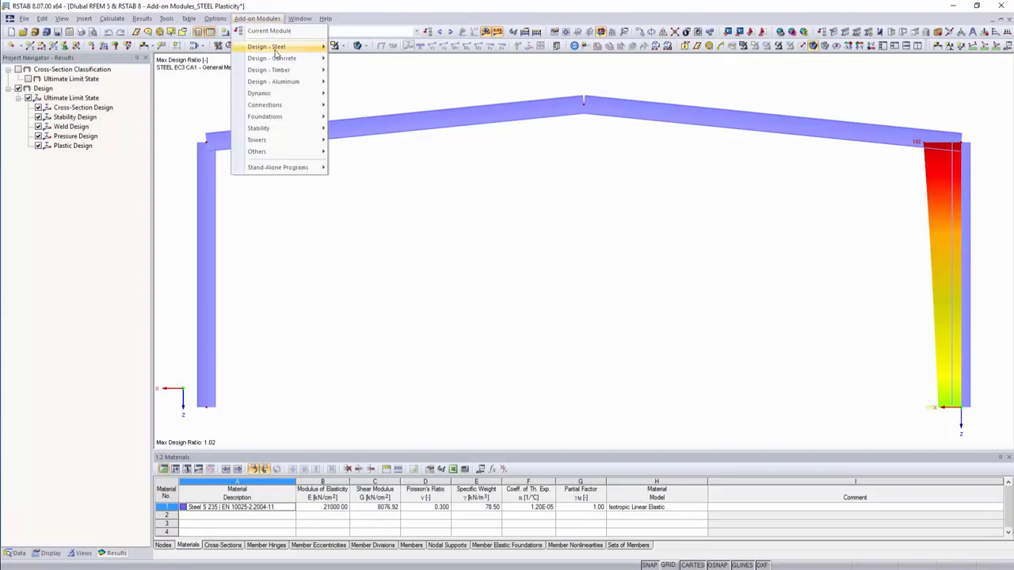
pyautogui.click(269, 30)
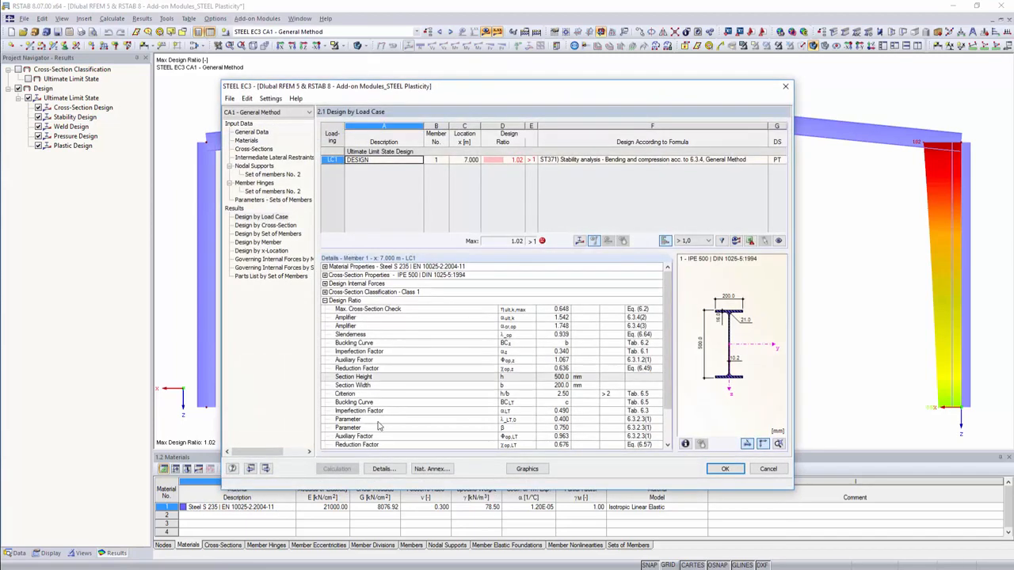
# In Details > Plasticity, enable advanced plastic design checks using the Partial Internal Forces Method.
pyautogui.click(383, 469)
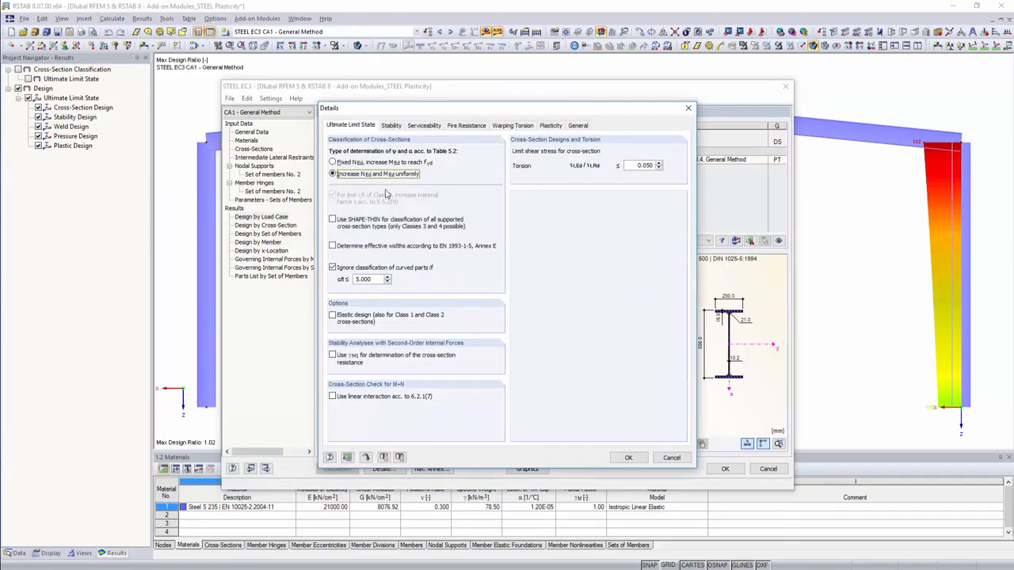
pyautogui.click(390, 125)
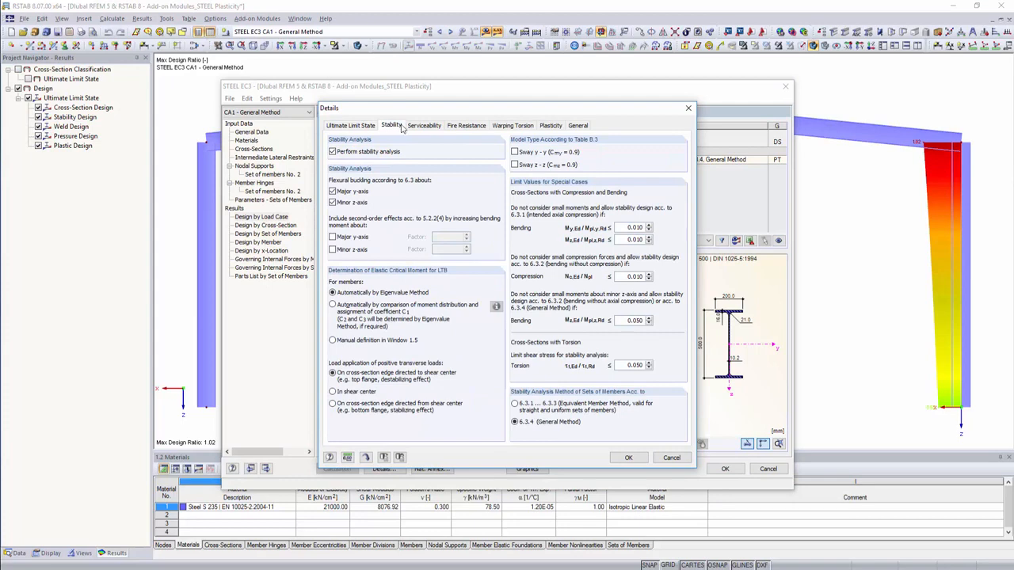
pyautogui.click(549, 125)
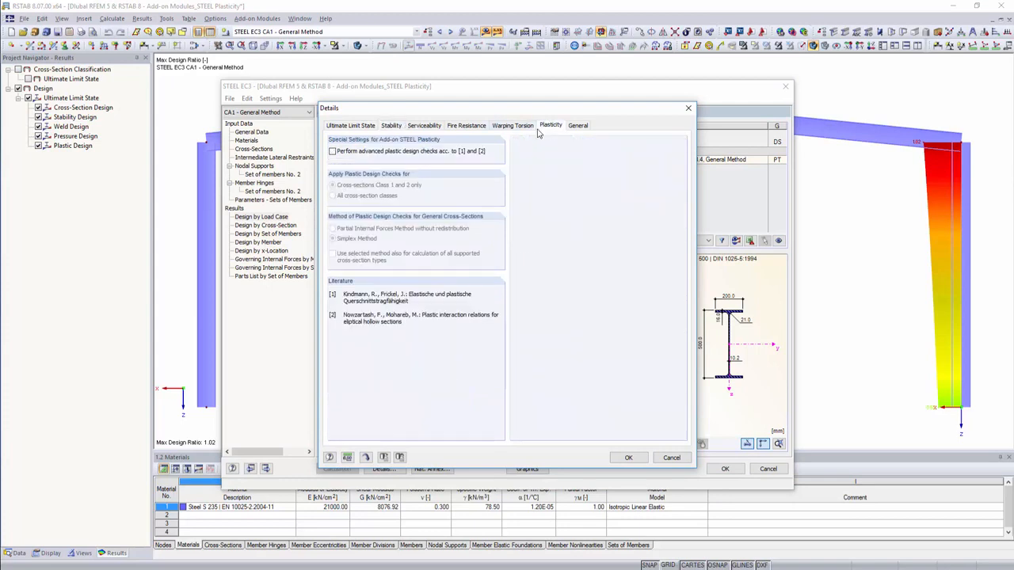
pyautogui.click(332, 152)
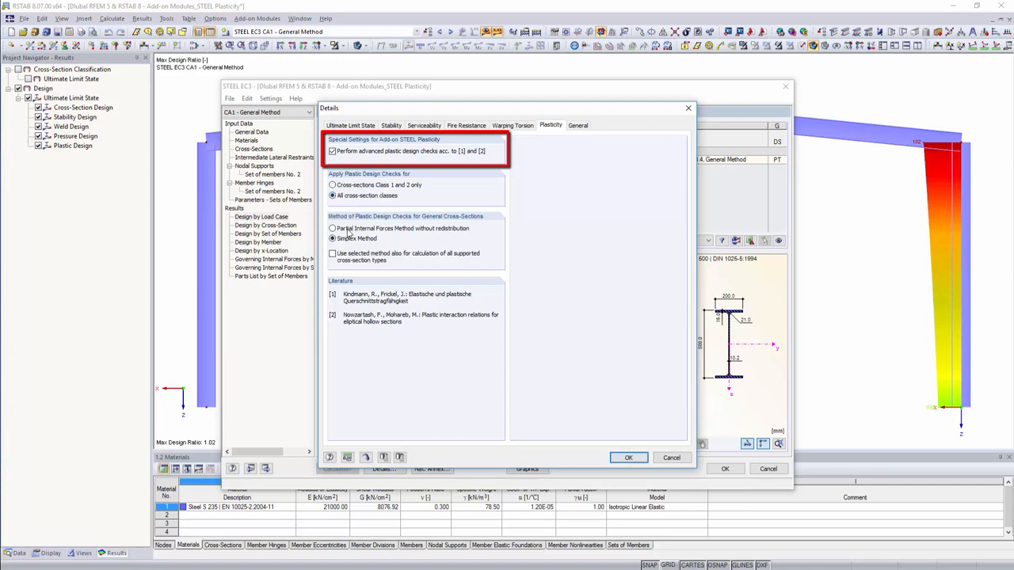
pyautogui.click(333, 228)
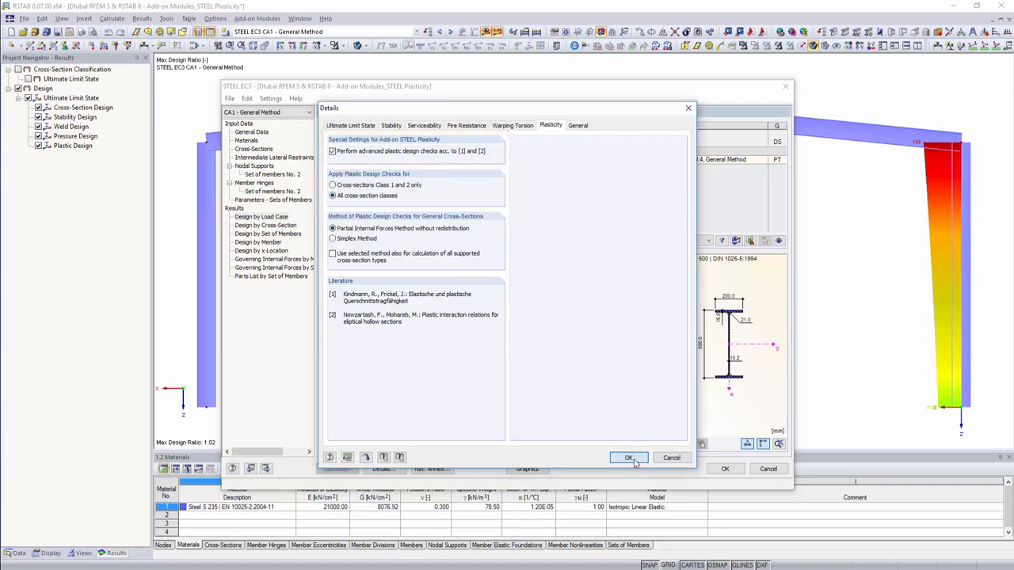
pyautogui.click(627, 458)
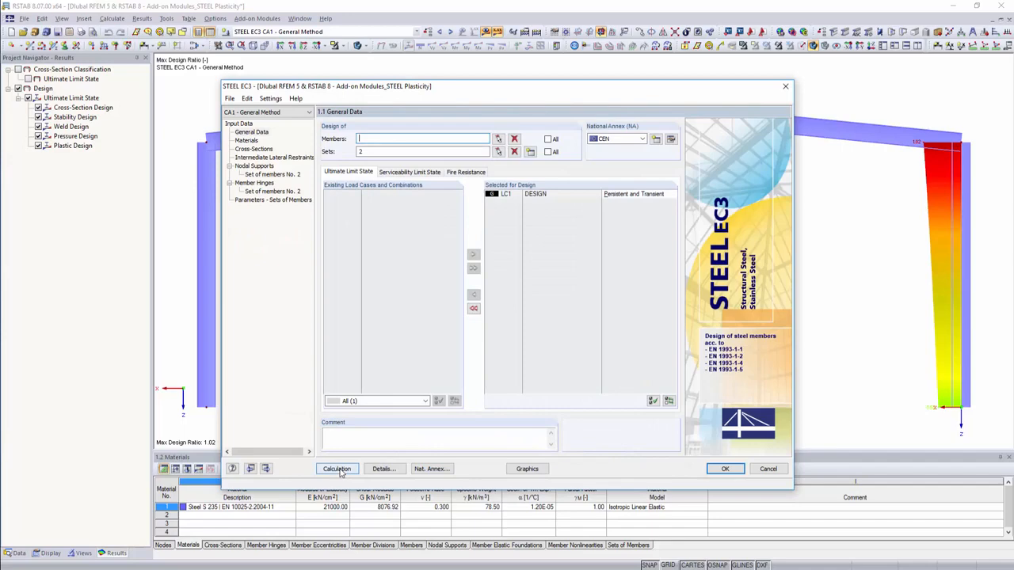
# Recalculate, expand Design Internal Forces in 2.3 Design by Set of Members, and show the mode shape.
pyautogui.click(336, 469)
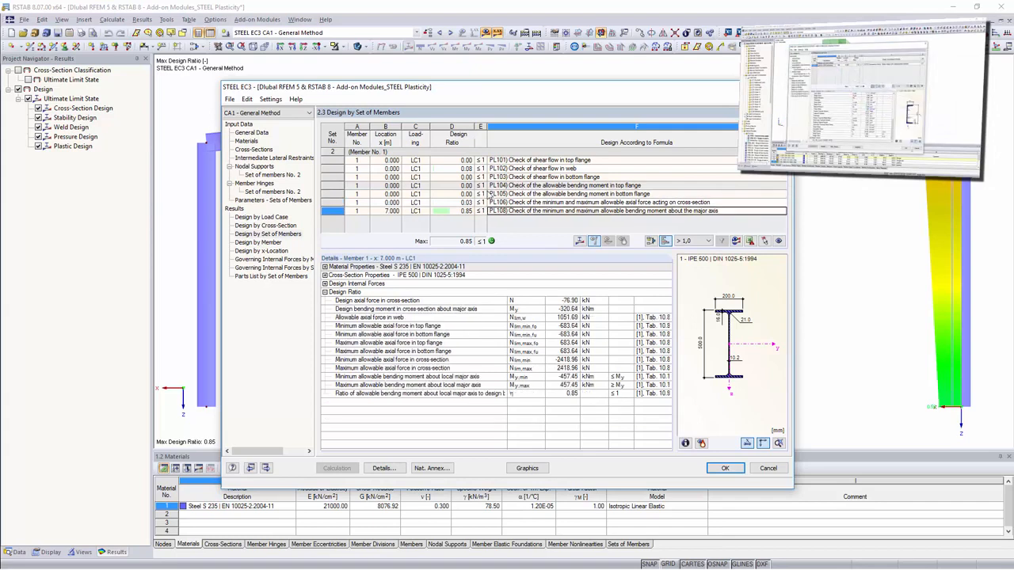
pyautogui.click(325, 284)
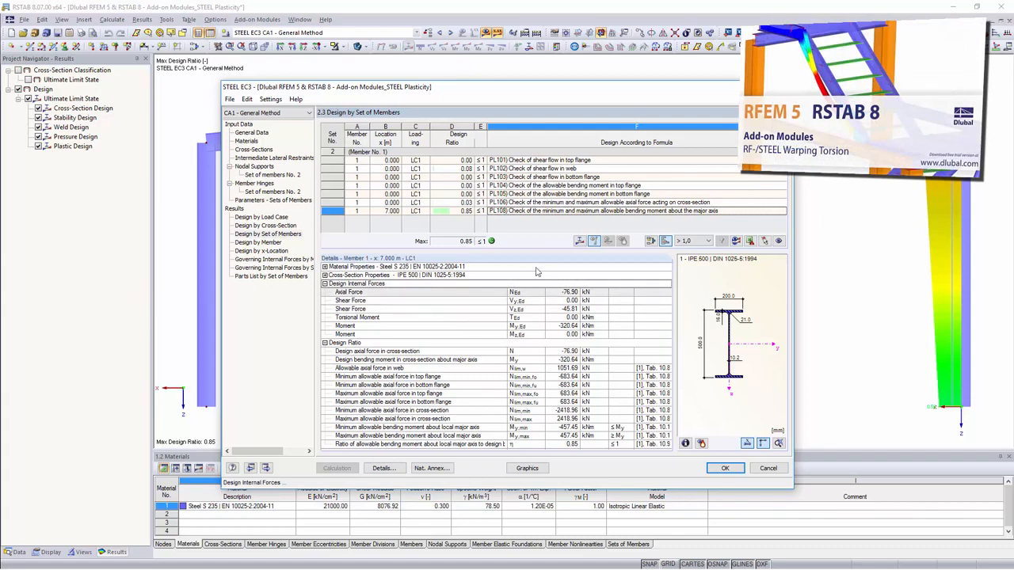
pyautogui.click(526, 469)
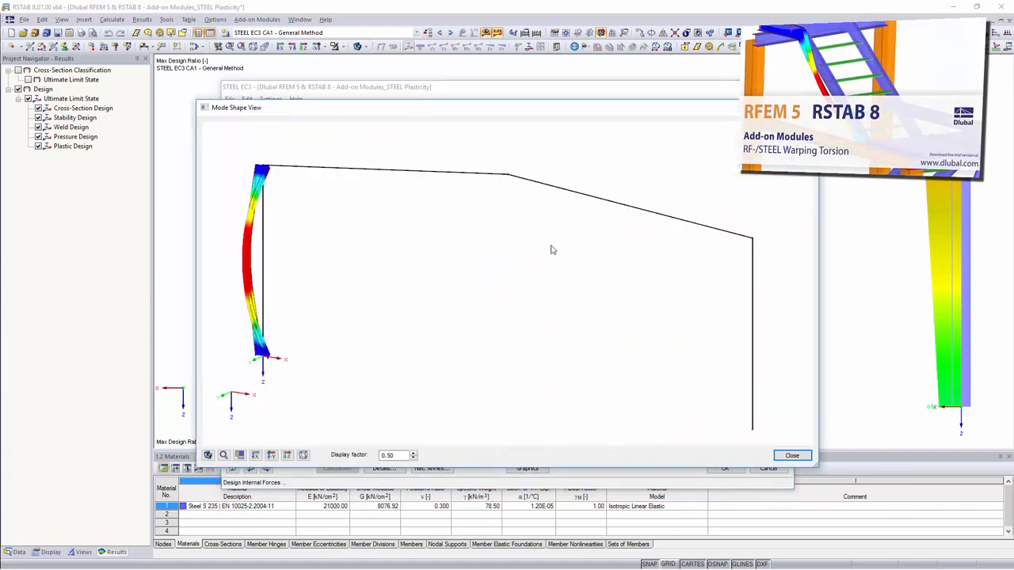